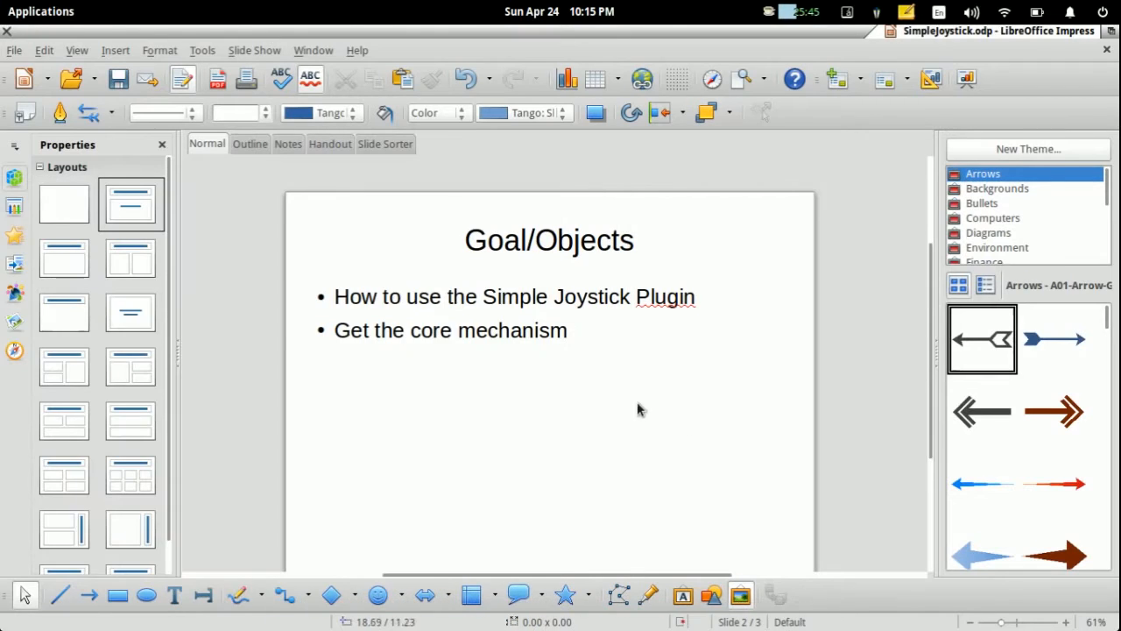
{"action": "mouse_move", "coordinate": [666, 357]}
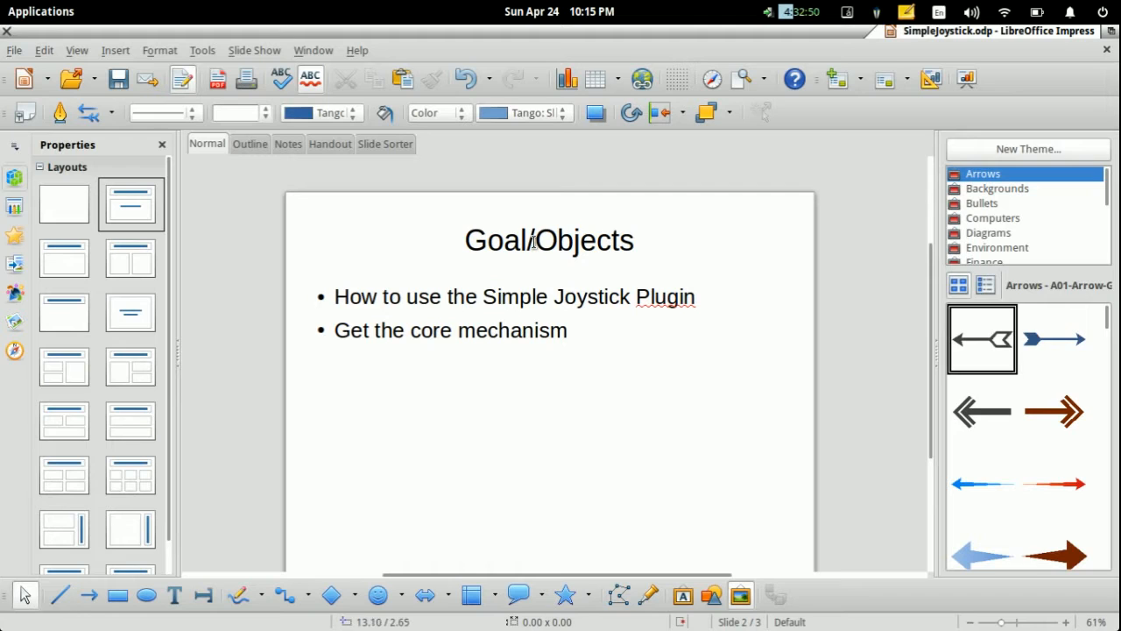
{"action": "mouse_move", "coordinate": [417, 347]}
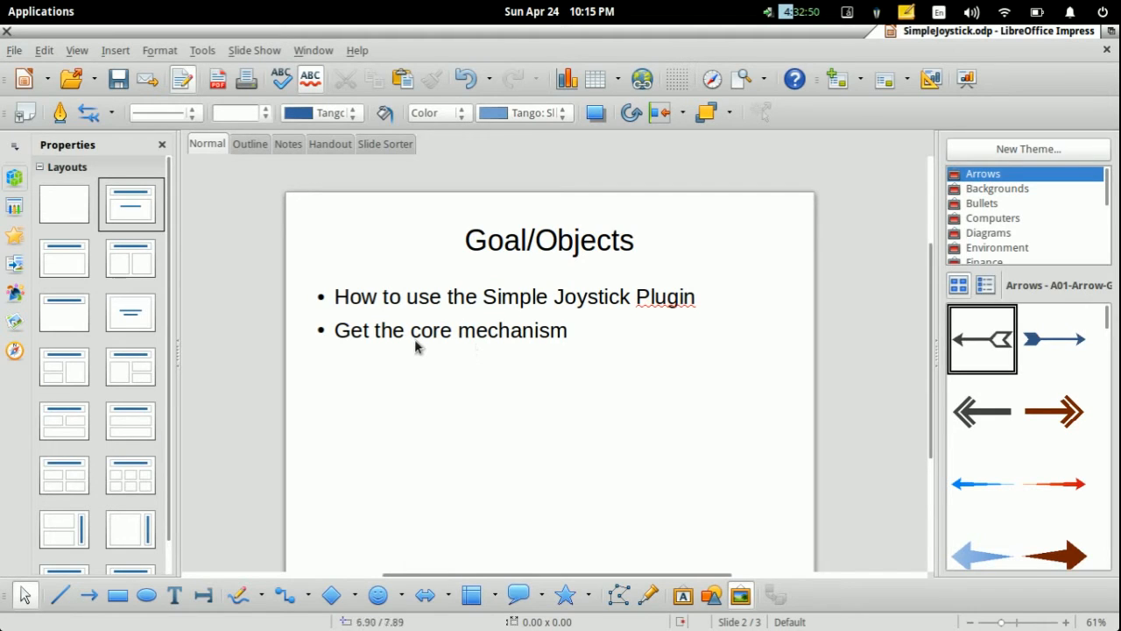
{"action": "mouse_move", "coordinate": [418, 344]}
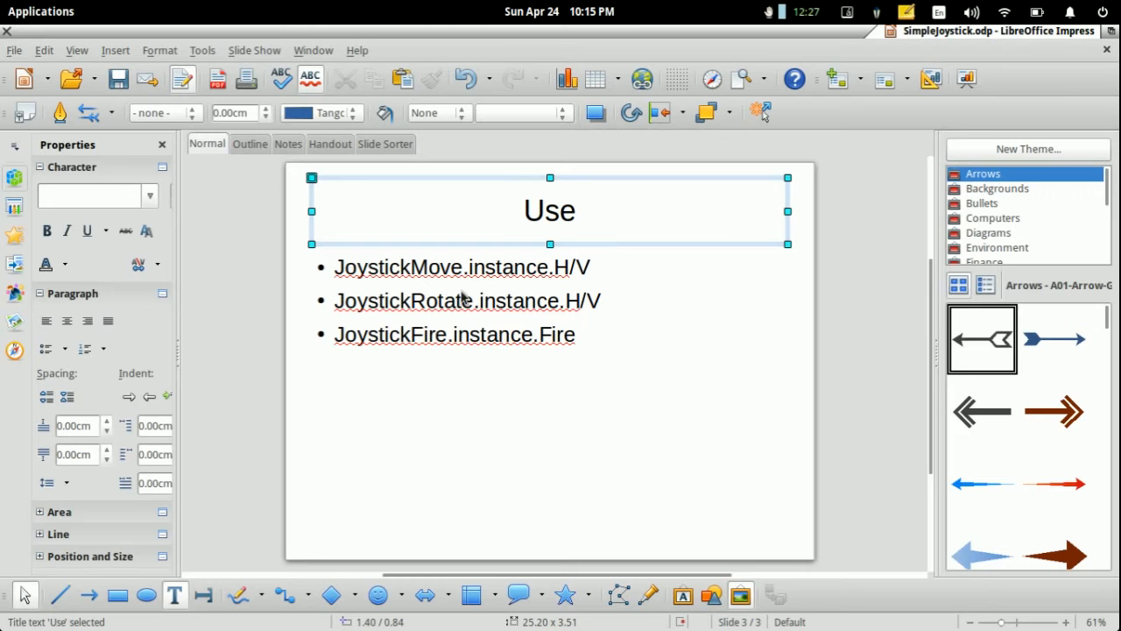
Select text in the Use slide's JoystickMove, JoystickRotate and JoystickFire bullet points.
{"action": "double_click", "coordinate": [400, 267]}
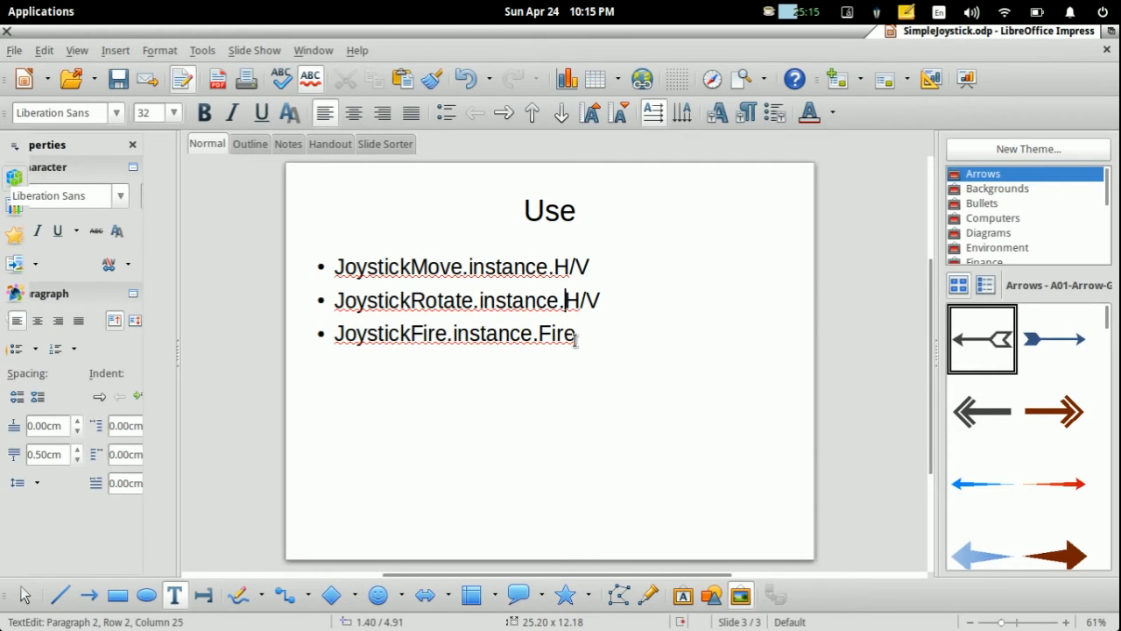
{"action": "triple_click", "coordinate": [455, 333]}
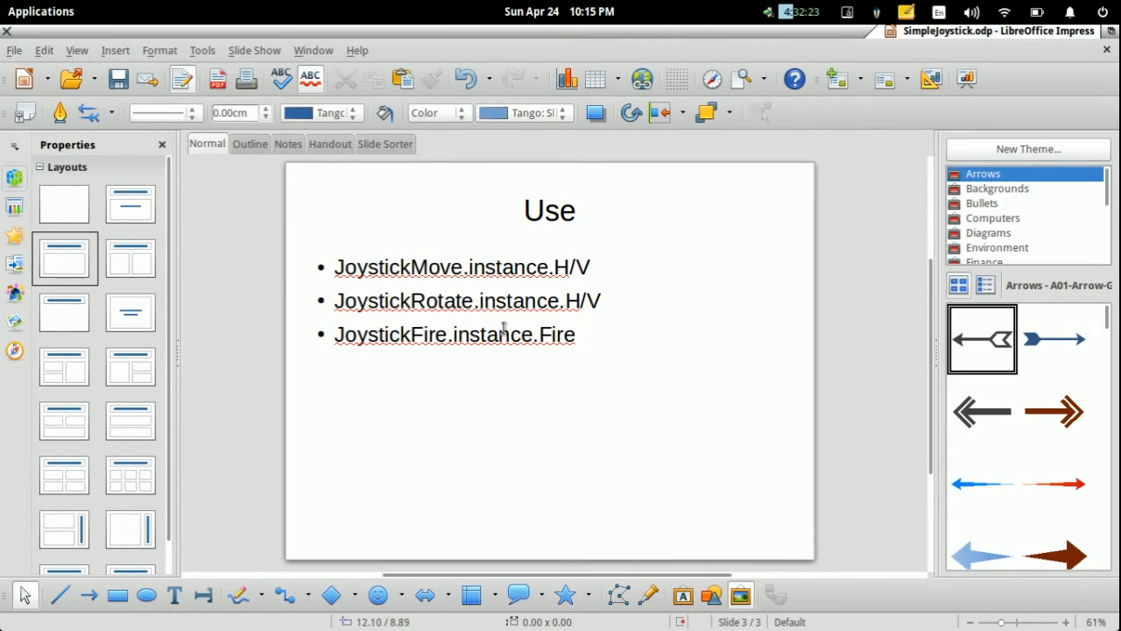
{"action": "double_click", "coordinate": [391, 333]}
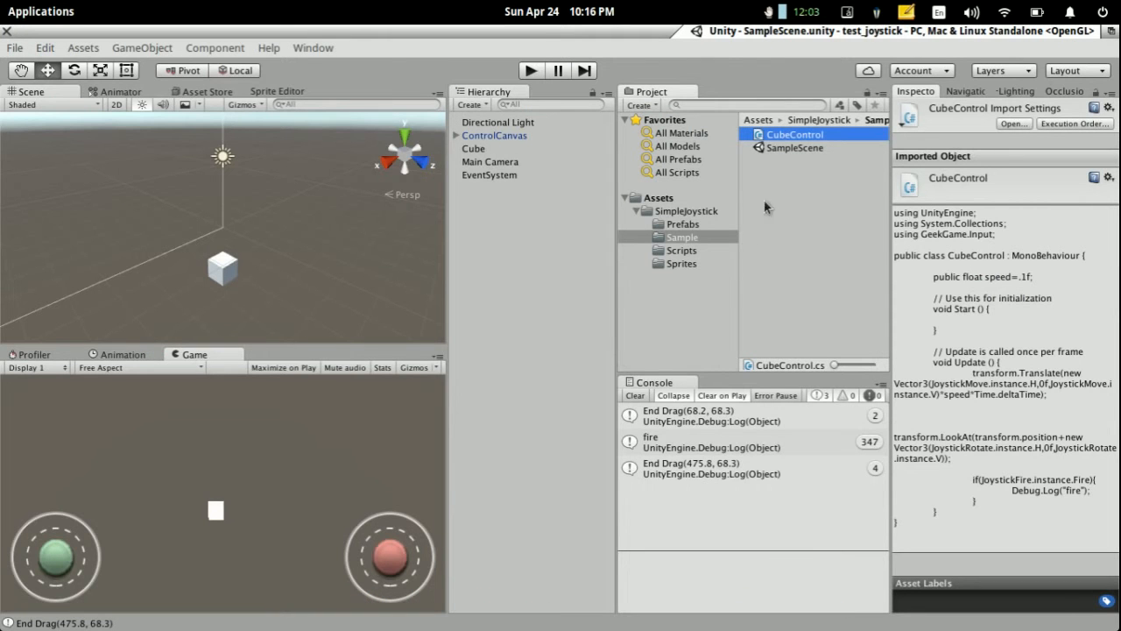
{"action": "mouse_move", "coordinate": [757, 177]}
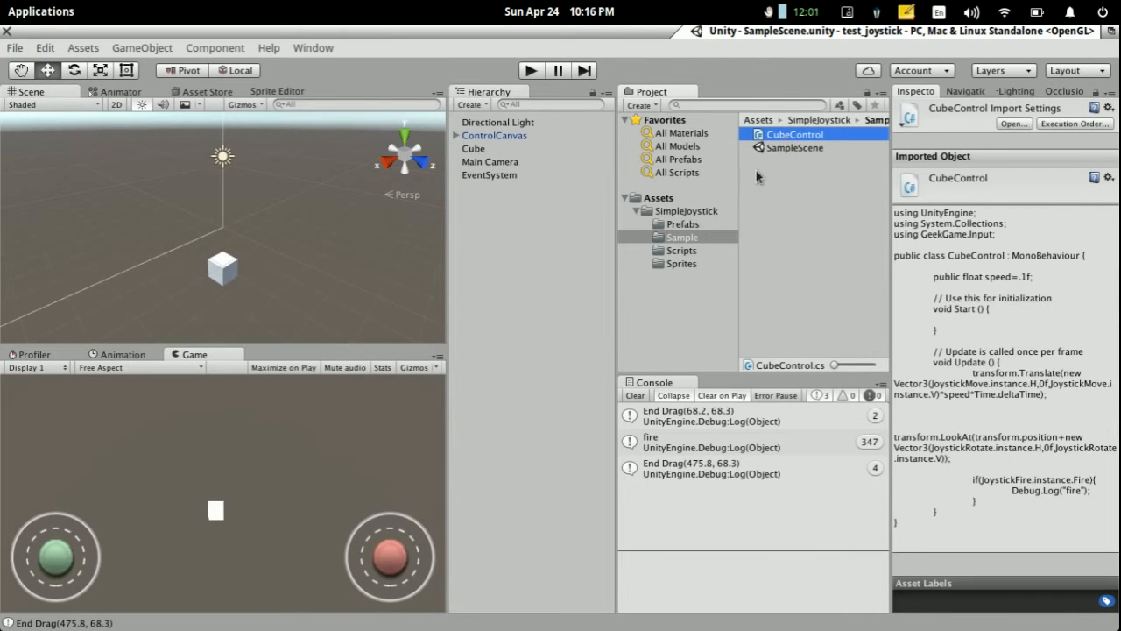
{"action": "mouse_move", "coordinate": [222, 528]}
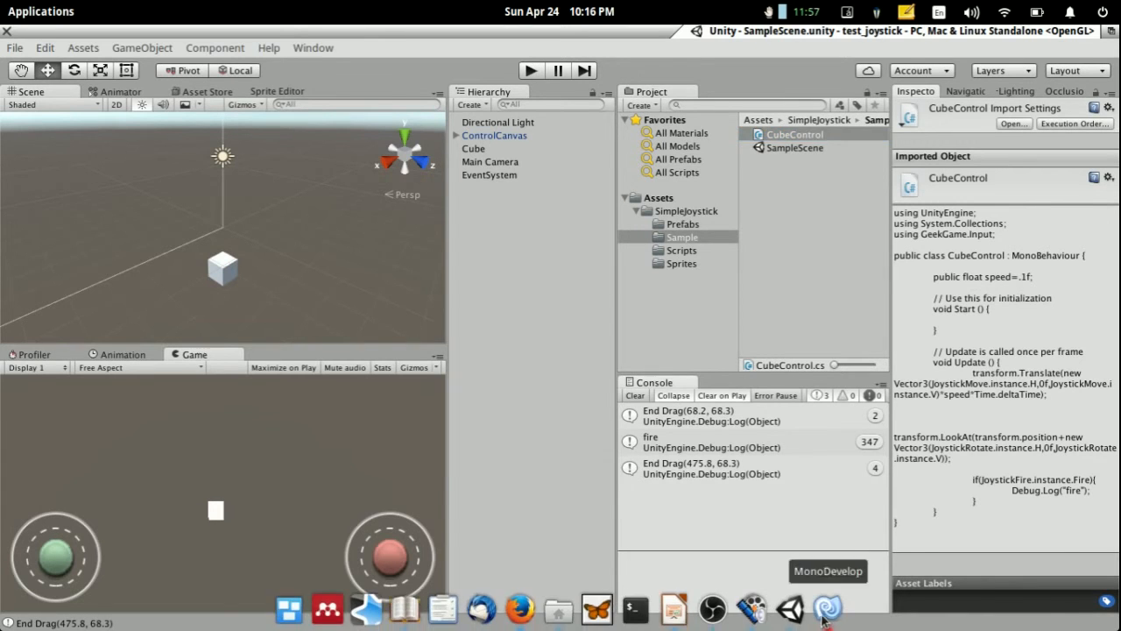
Switch to MonoDevelop and review CubeControl.cs's Update method with its joystick calls.
{"action": "left_click", "coordinate": [827, 608]}
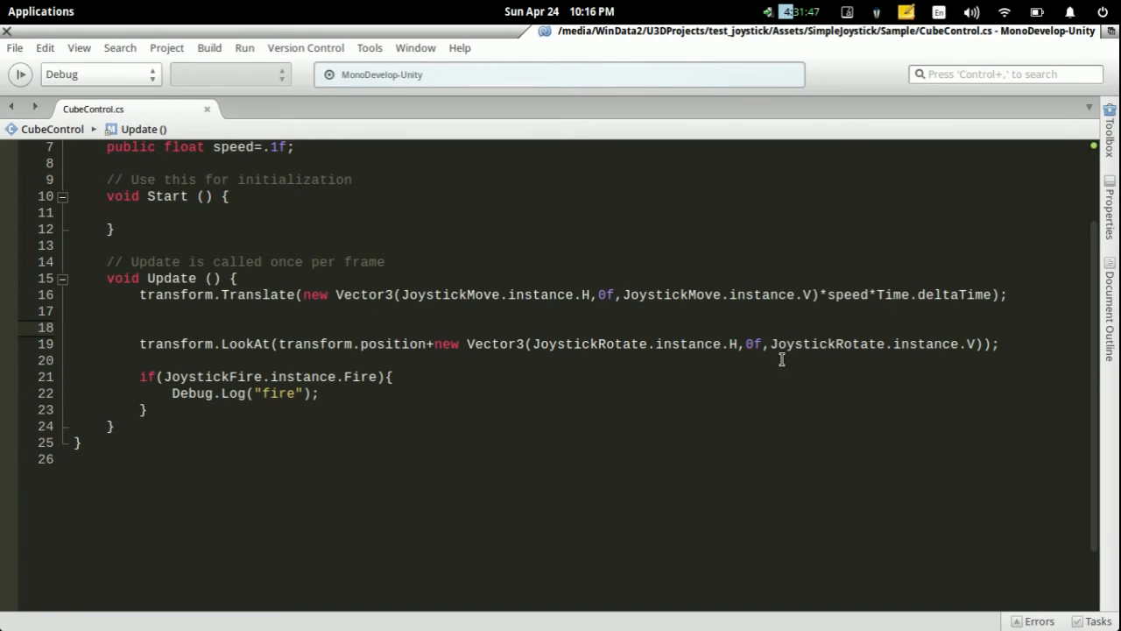
{"action": "mouse_move", "coordinate": [626, 357]}
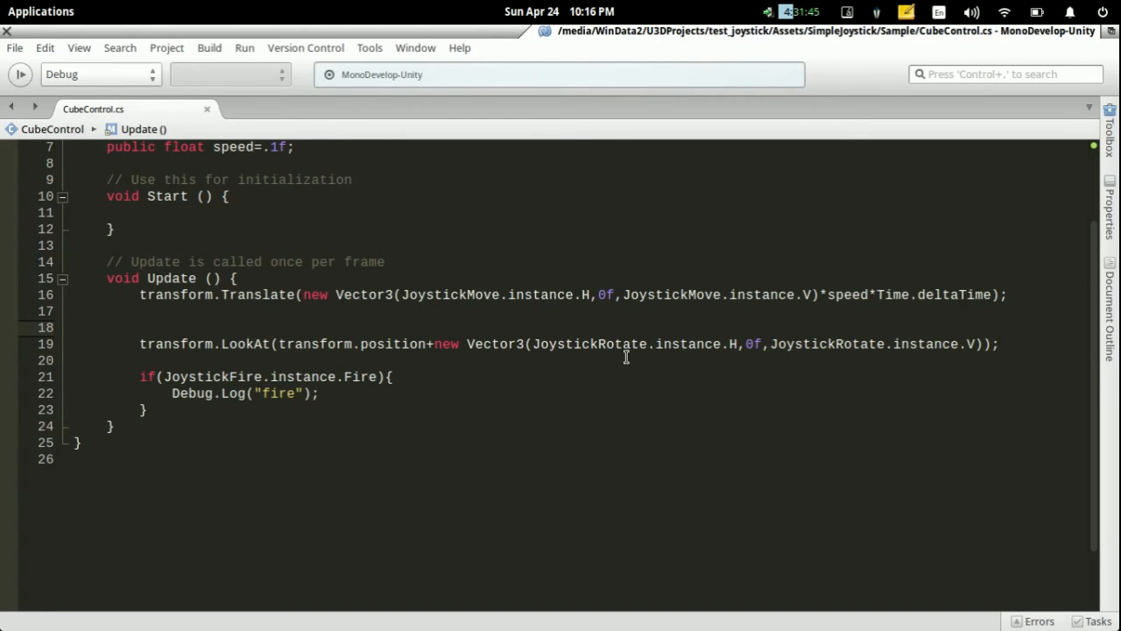
{"action": "left_click", "coordinate": [140, 327]}
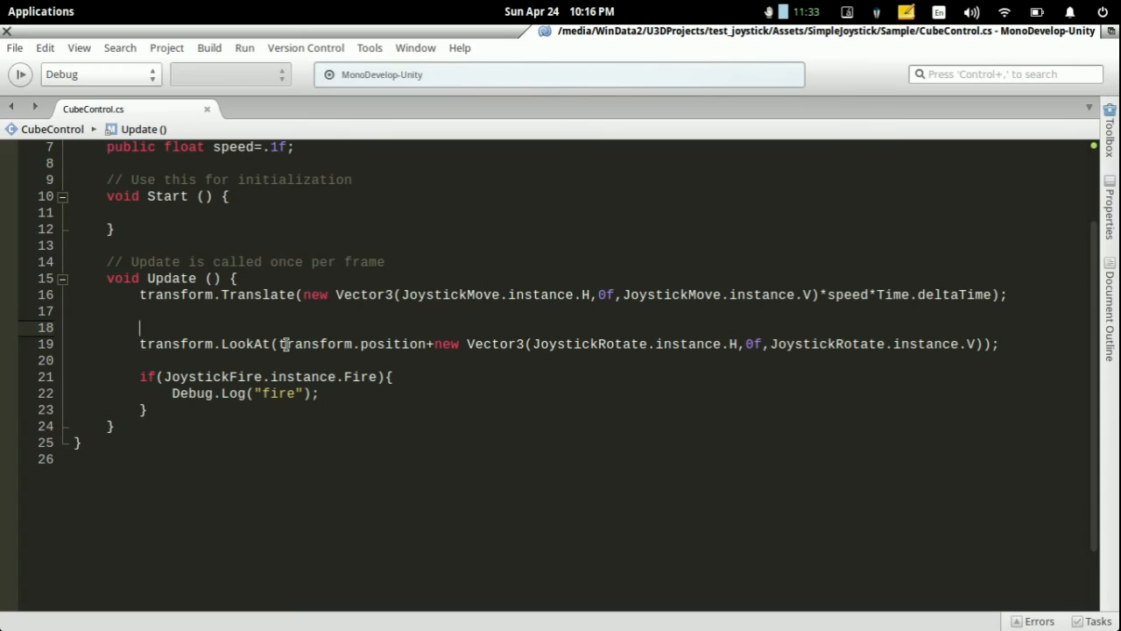
{"action": "mouse_move", "coordinate": [750, 373]}
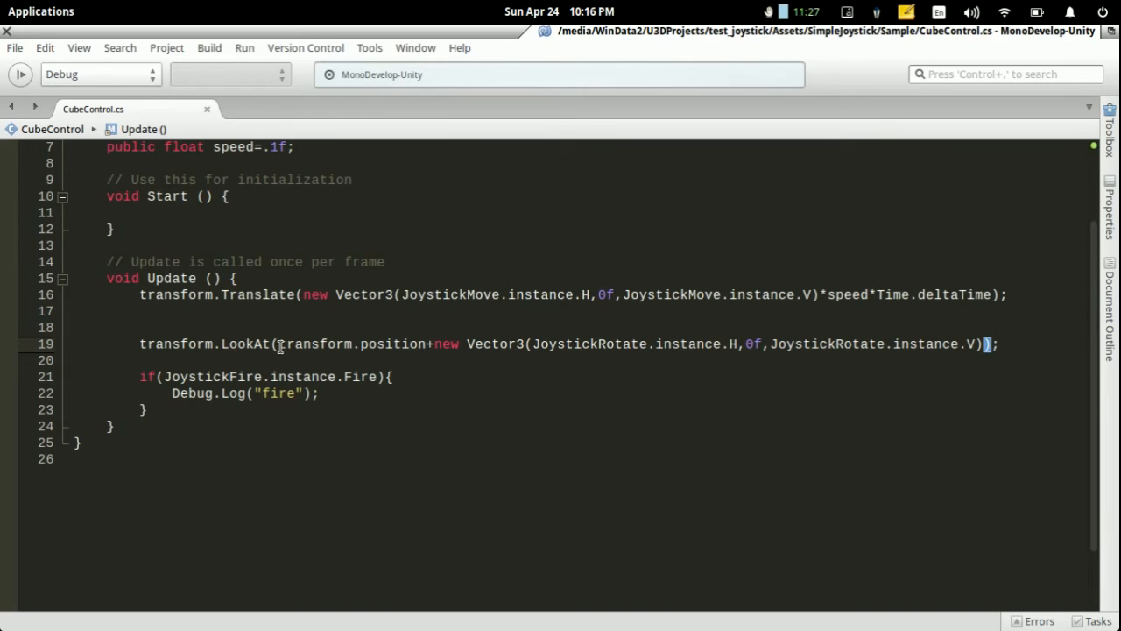
{"action": "double_click", "coordinate": [351, 343]}
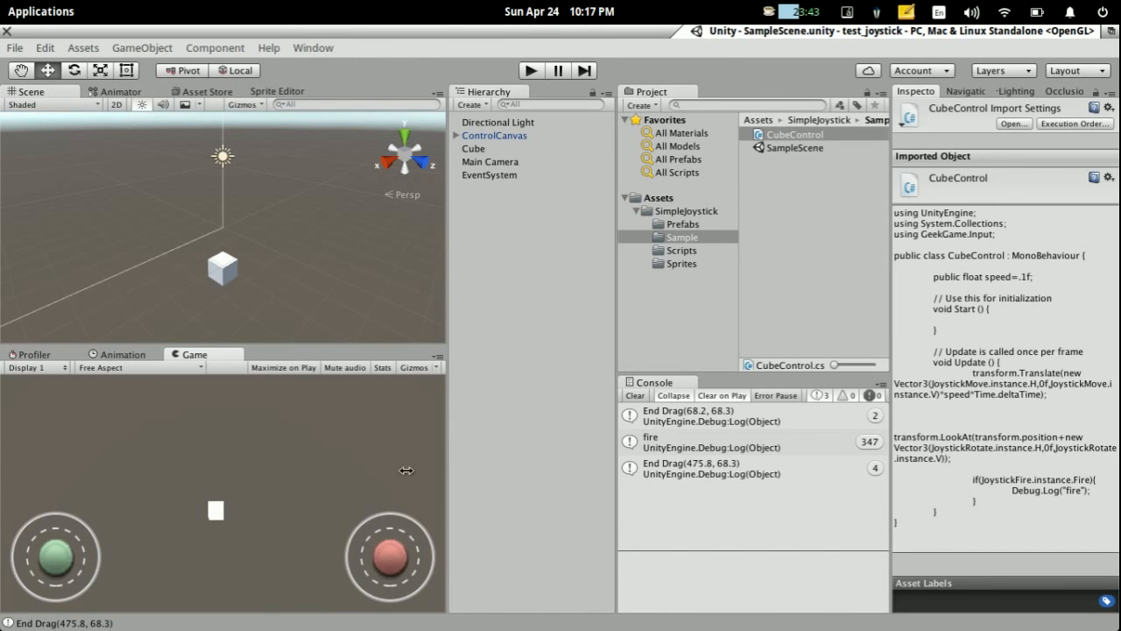
{"action": "mouse_move", "coordinate": [478, 445]}
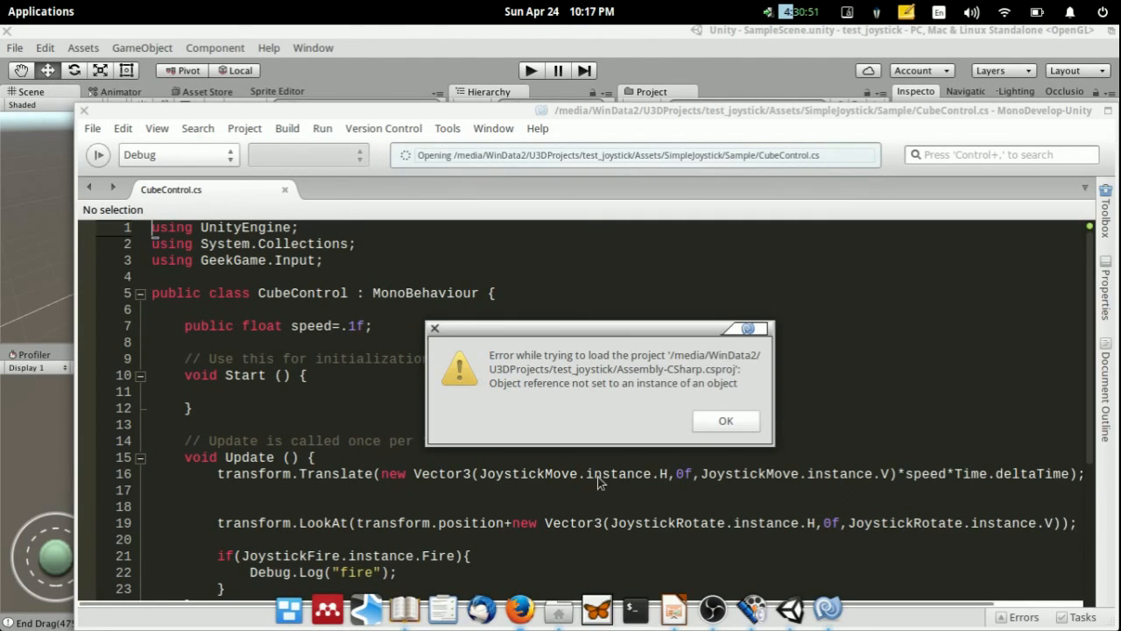
Dismiss the project-loading error so CubeControl.cs opens in MonoDevelop.
{"action": "left_click", "coordinate": [725, 420]}
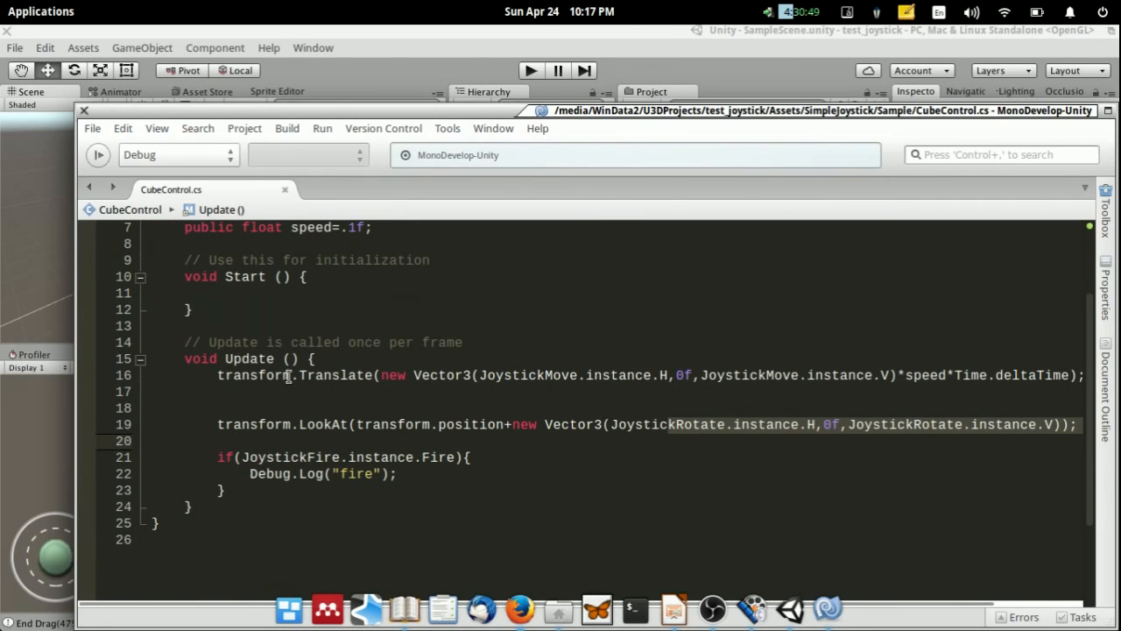